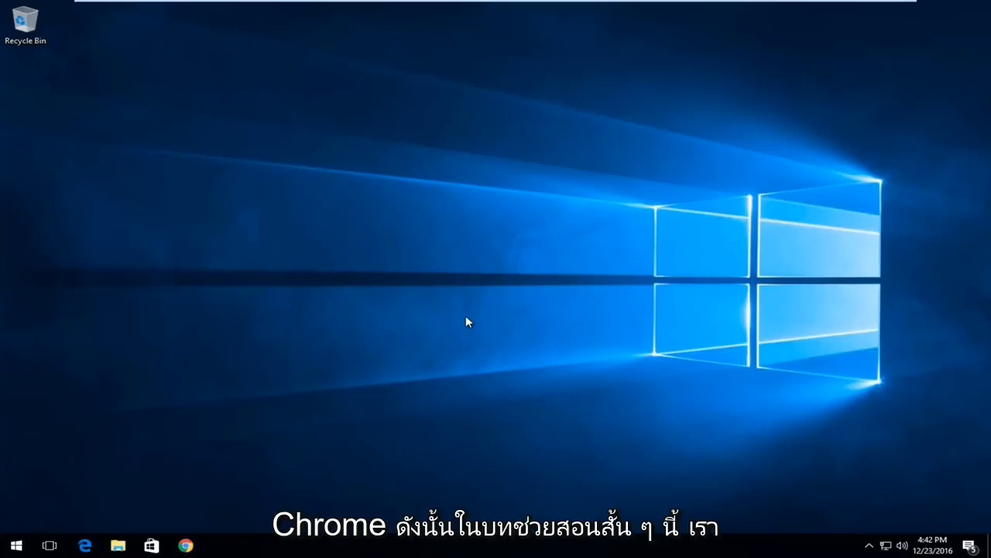
{"action": "mouse_move", "coordinate": [372, 385]}
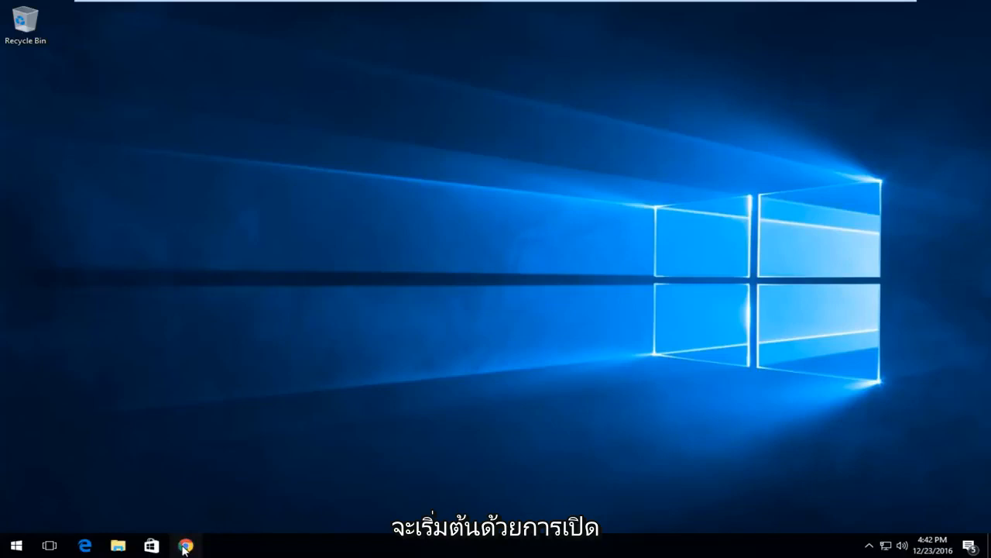
Step: Launch Google Chrome from the taskbar so the Google homepage appears
{"action": "left_click", "coordinate": [186, 545]}
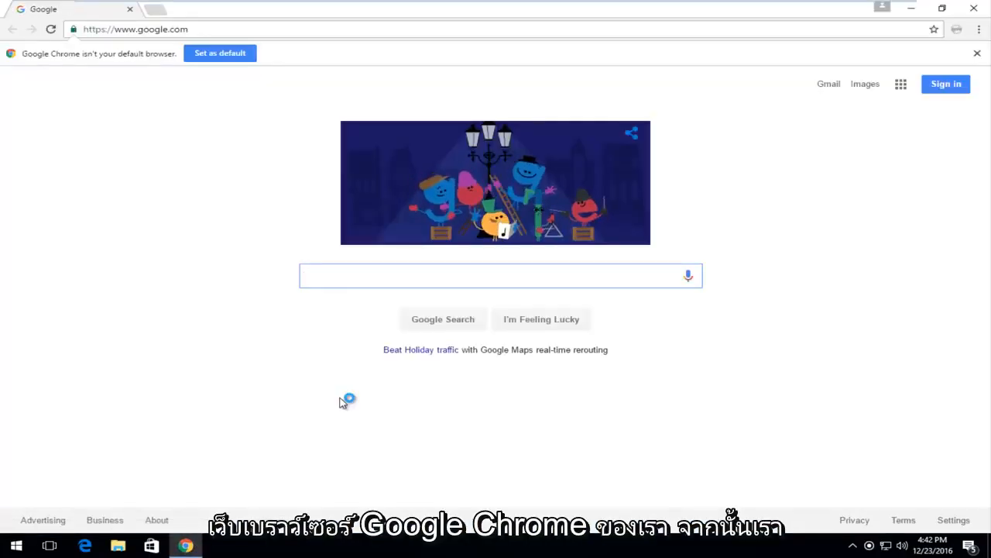
{"action": "mouse_move", "coordinate": [614, 446]}
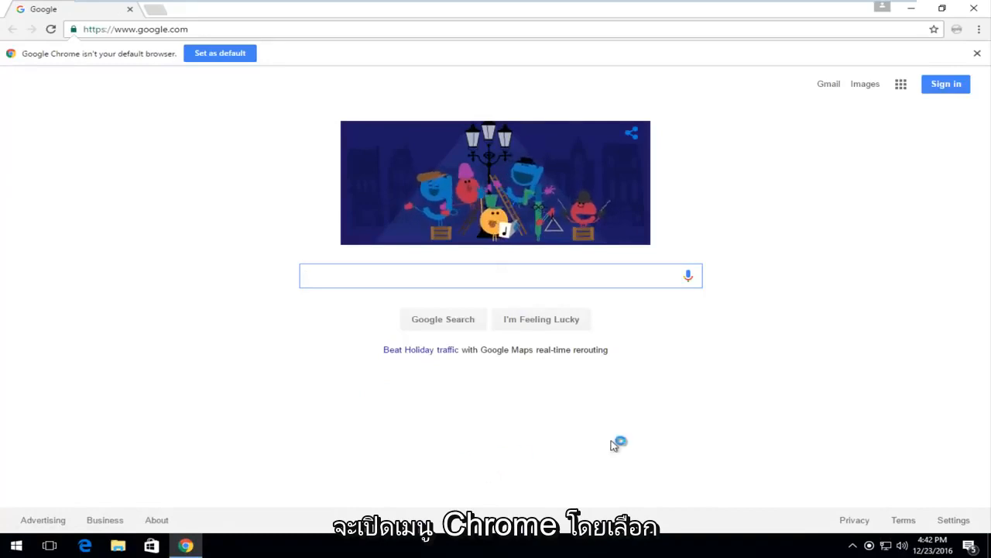
{"action": "mouse_move", "coordinate": [979, 29]}
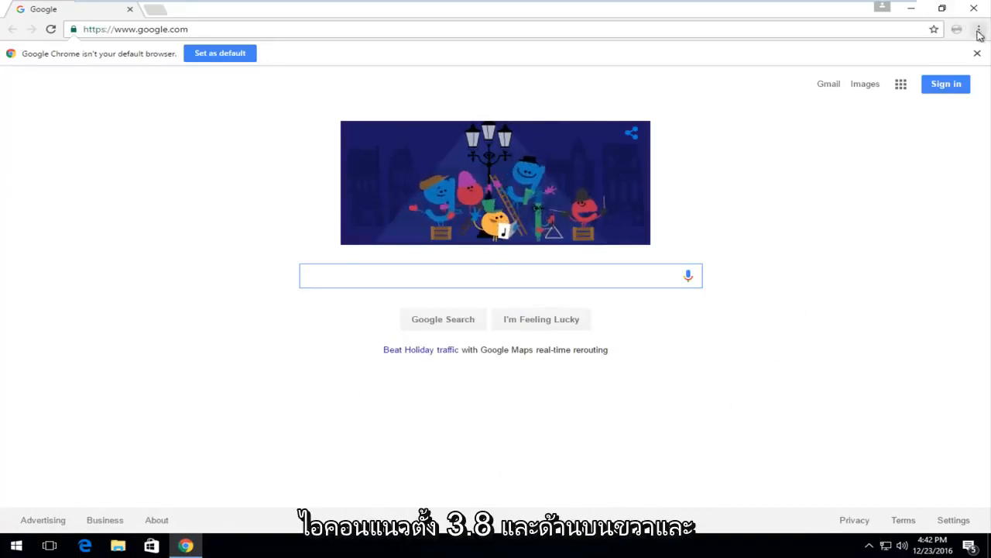
Step: Reach the Clear browsing data dialog from the Chrome menu's More tools
{"action": "left_click", "coordinate": [979, 29]}
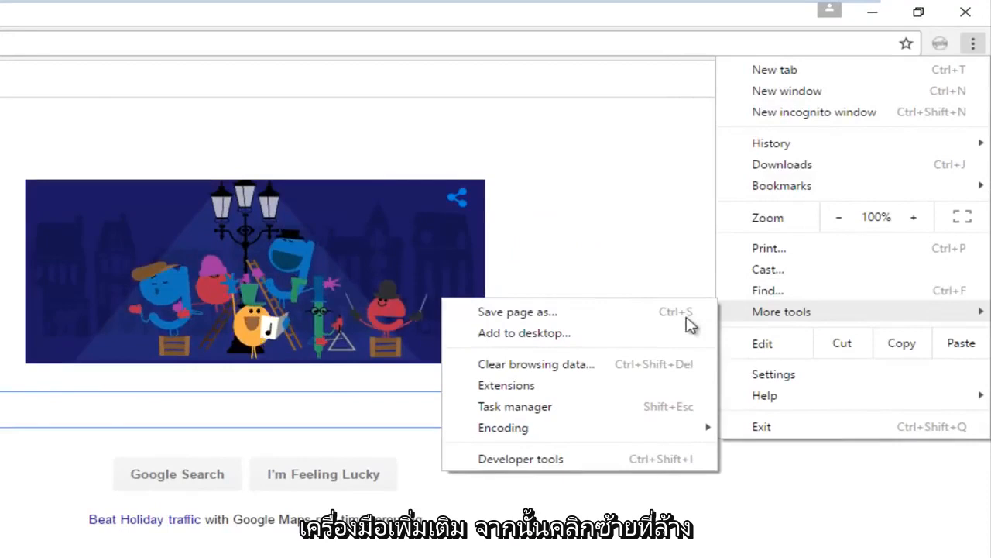
{"action": "mouse_move", "coordinate": [558, 364]}
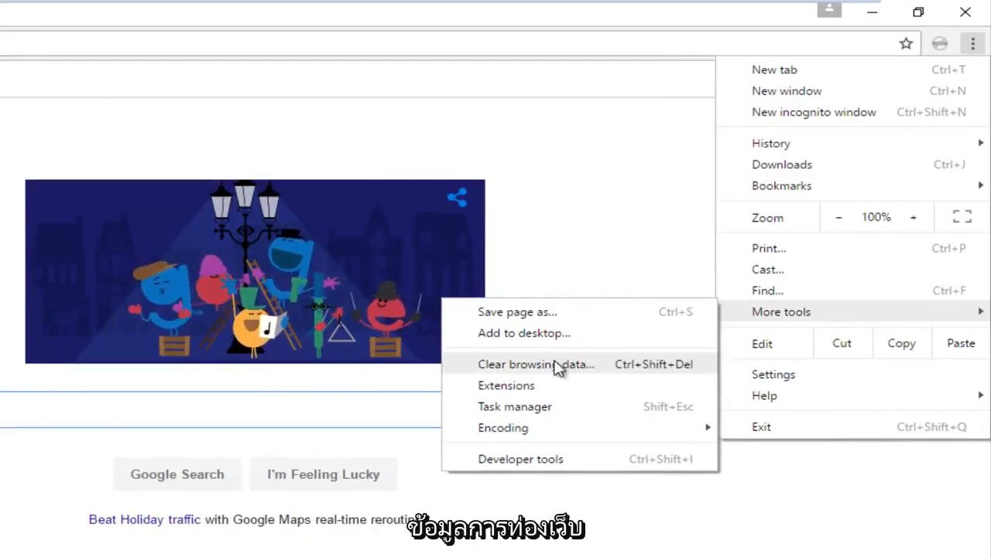
{"action": "left_click", "coordinate": [537, 364]}
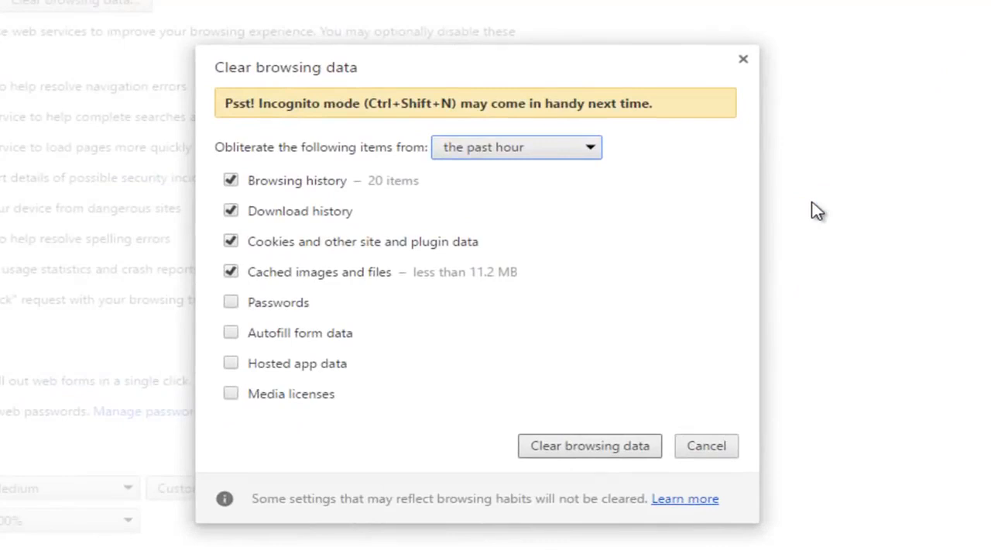
{"action": "mouse_move", "coordinate": [508, 260]}
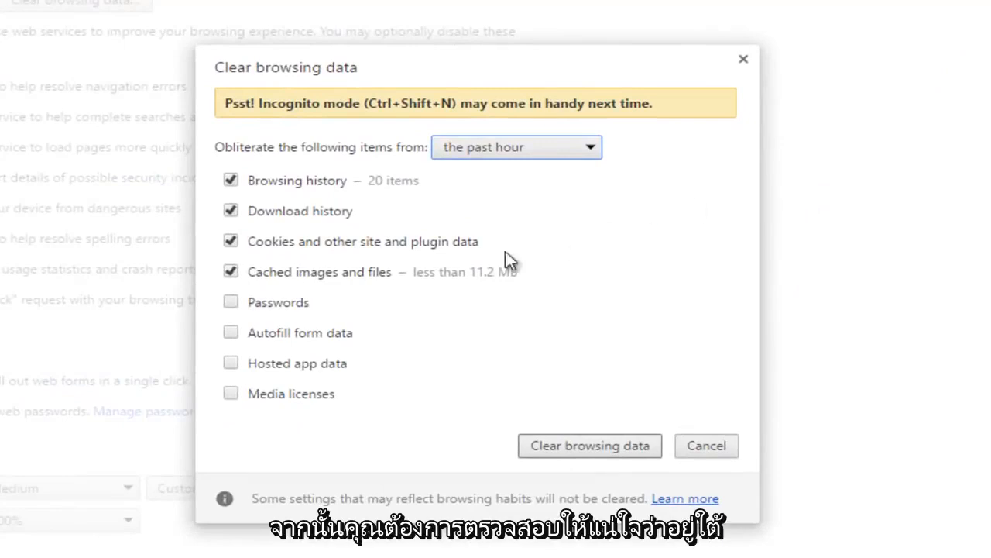
{"action": "mouse_move", "coordinate": [349, 288]}
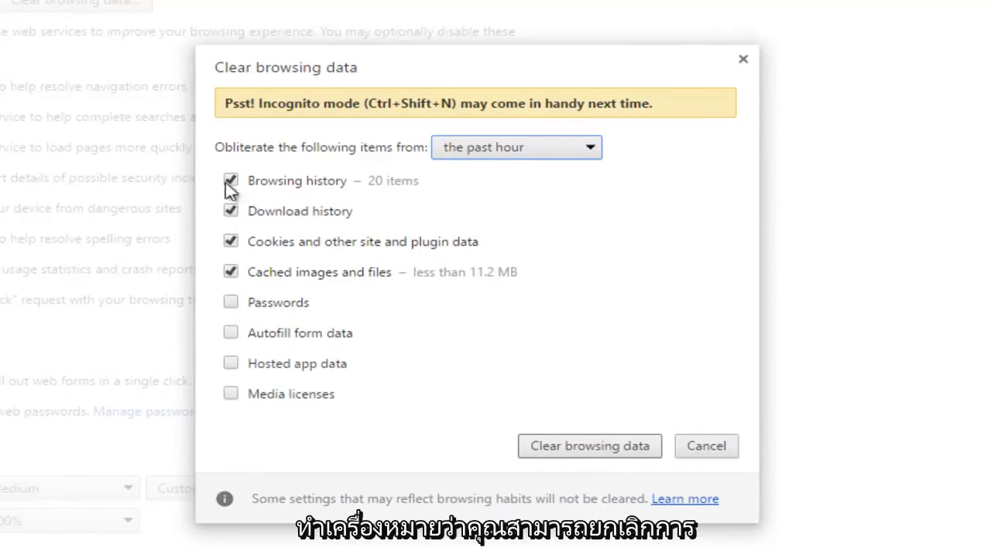
{"action": "mouse_move", "coordinate": [208, 465]}
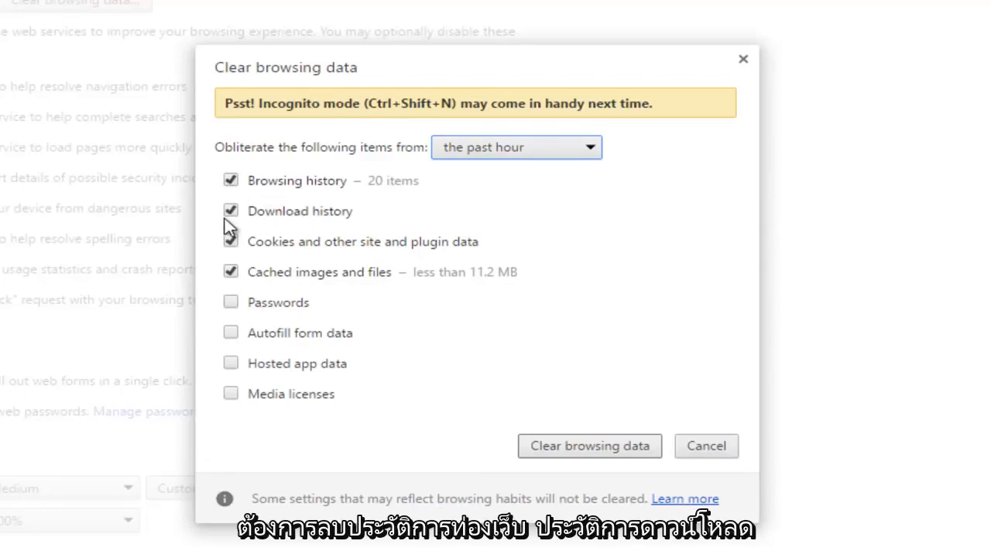
{"action": "mouse_move", "coordinate": [276, 248]}
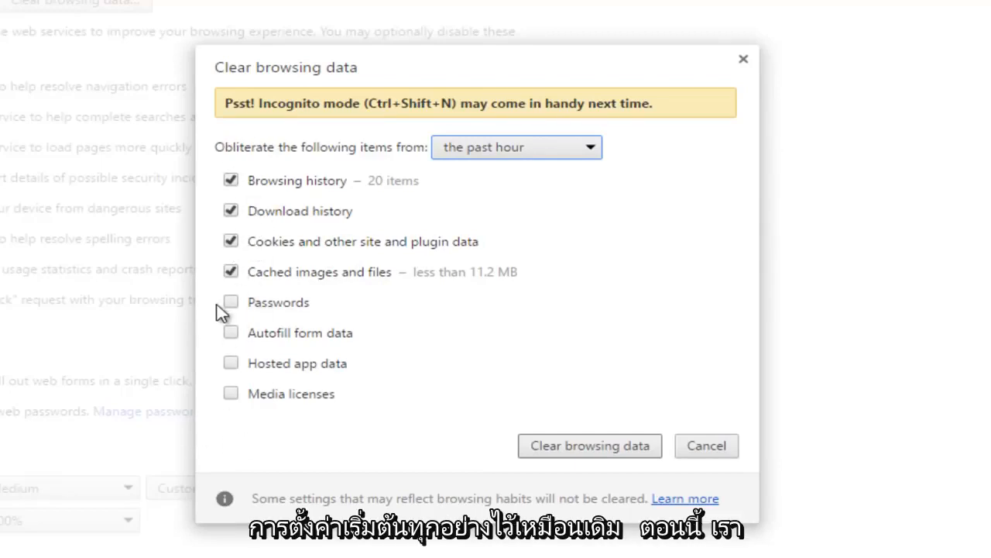
{"action": "mouse_move", "coordinate": [244, 276]}
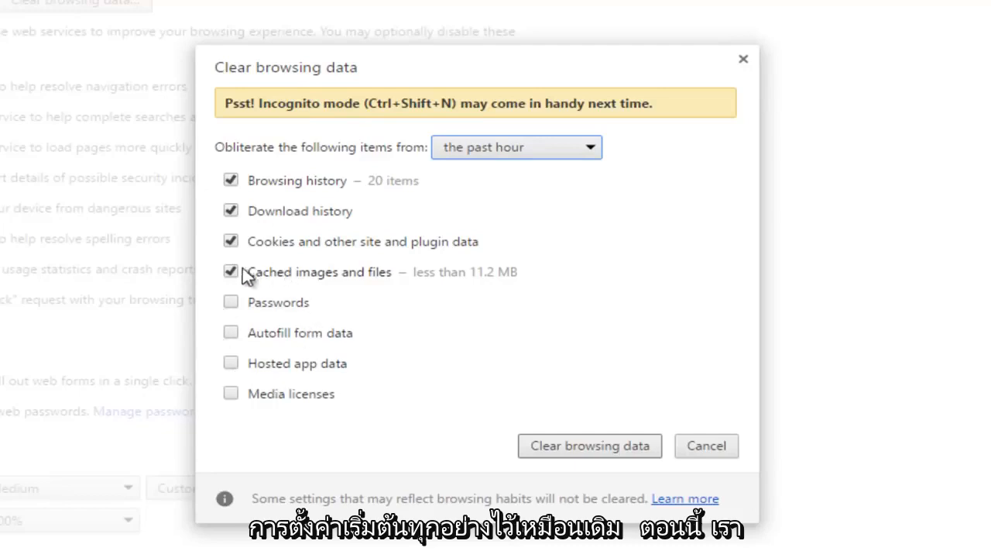
{"action": "mouse_move", "coordinate": [302, 287]}
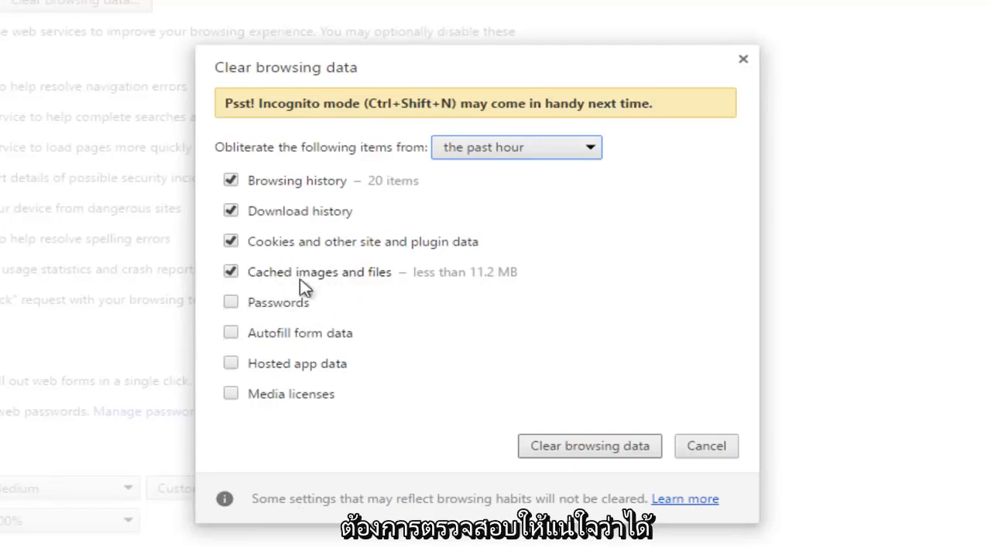
{"action": "mouse_move", "coordinate": [251, 285]}
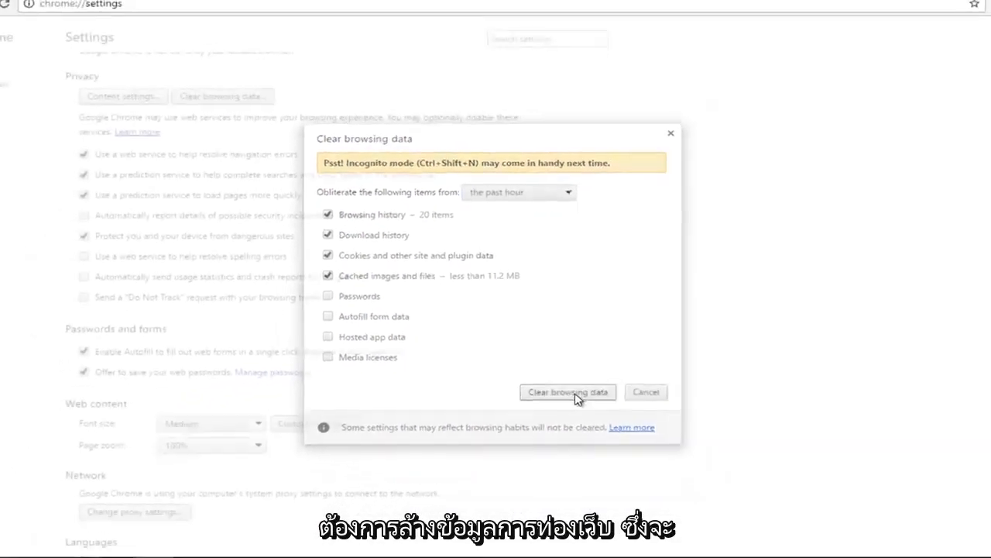
Step: Clear the four checked data types for the past hour, then close Chrome
{"action": "left_click", "coordinate": [567, 390]}
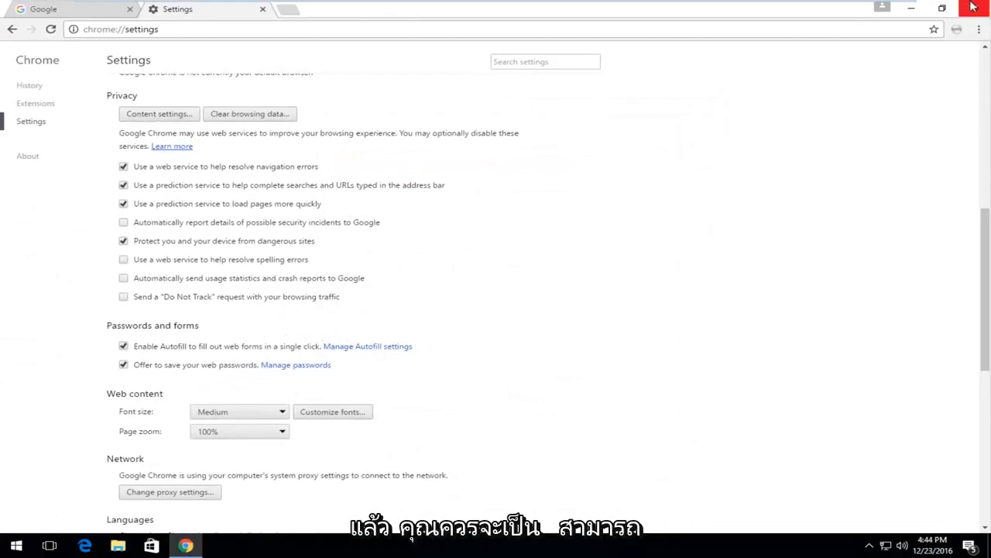
{"action": "left_click", "coordinate": [973, 8]}
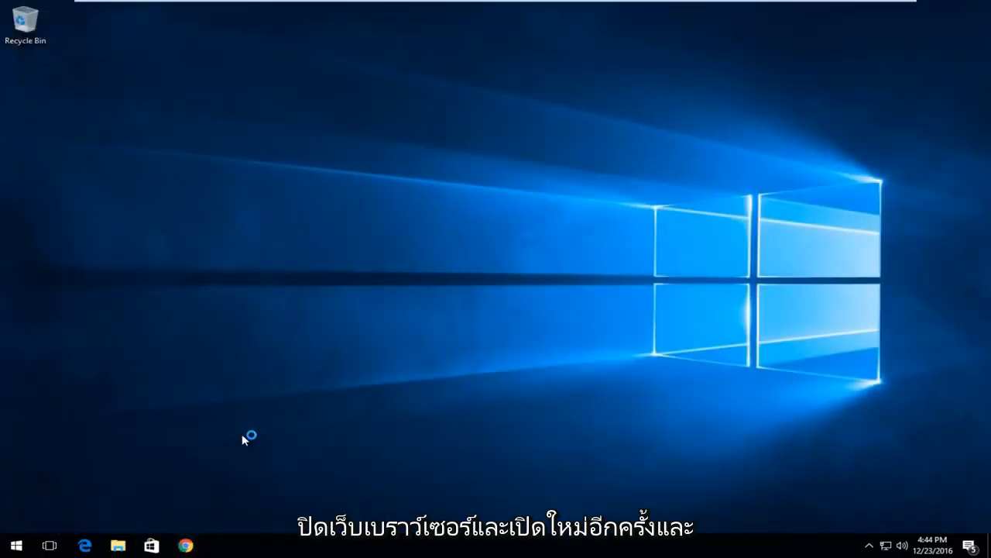
Step: Relaunch Chrome from the taskbar and focus the Google search box
{"action": "left_click", "coordinate": [186, 545]}
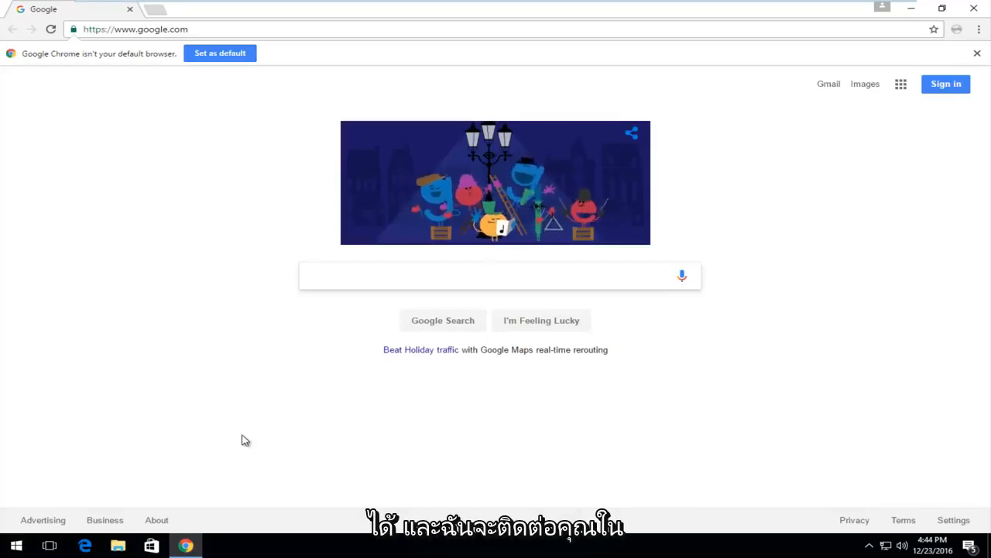
{"action": "left_click", "coordinate": [496, 276]}
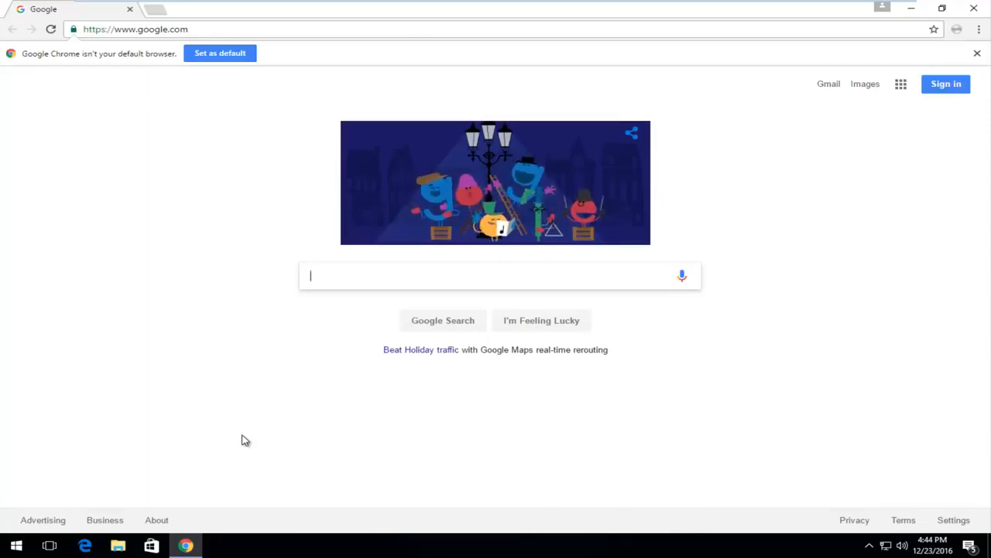